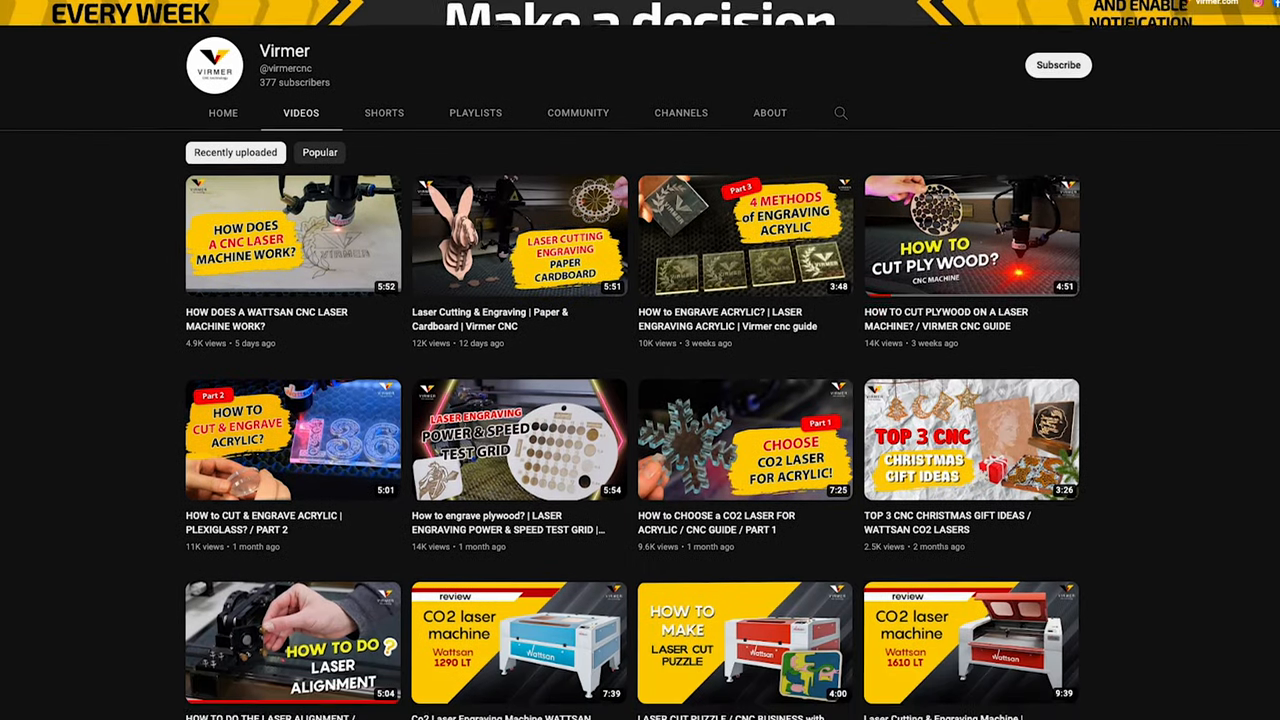
Scroll down the Virmer channel page to the older CNC business ideas and laser review videos
scroll(down, 3)
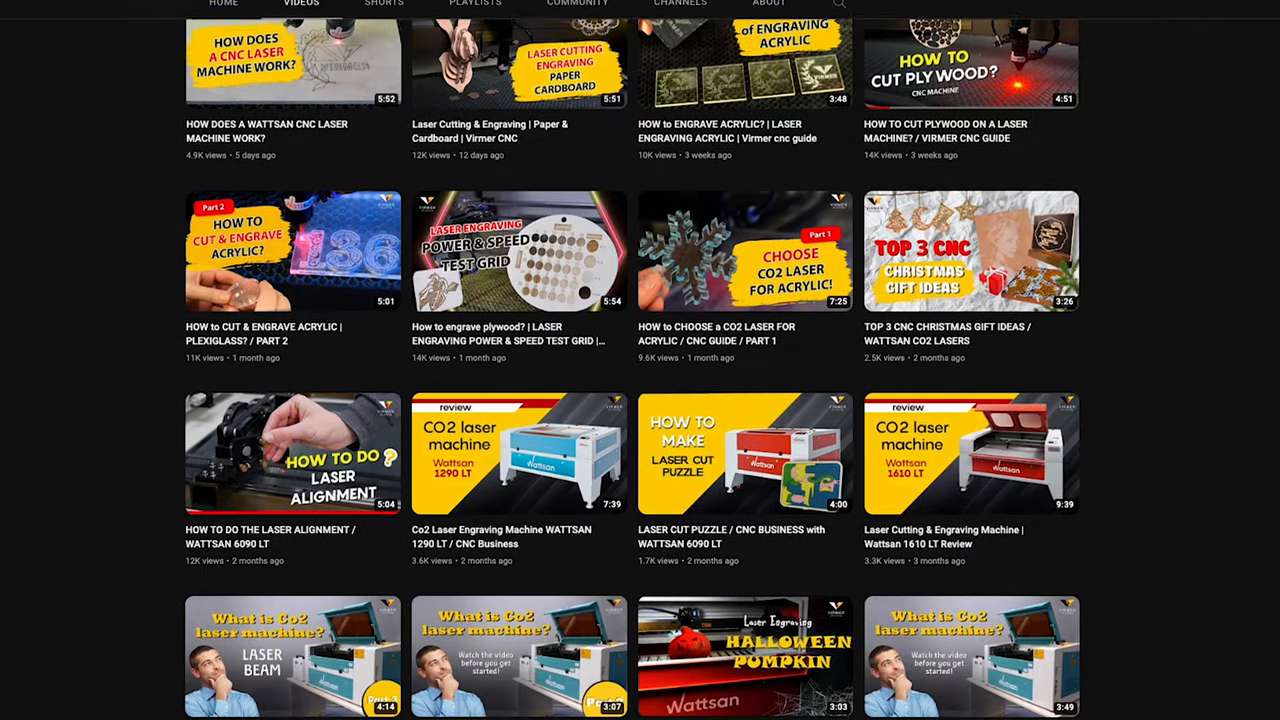
scroll(down, 3)
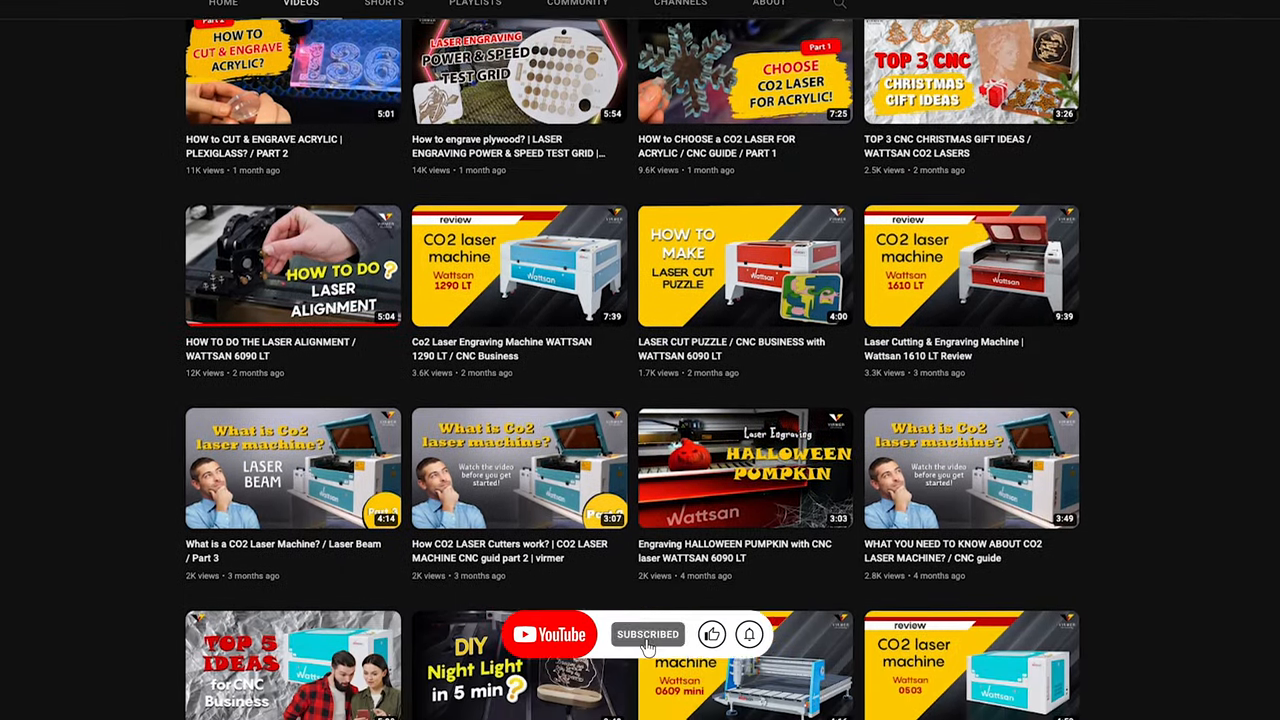
scroll(down, 3)
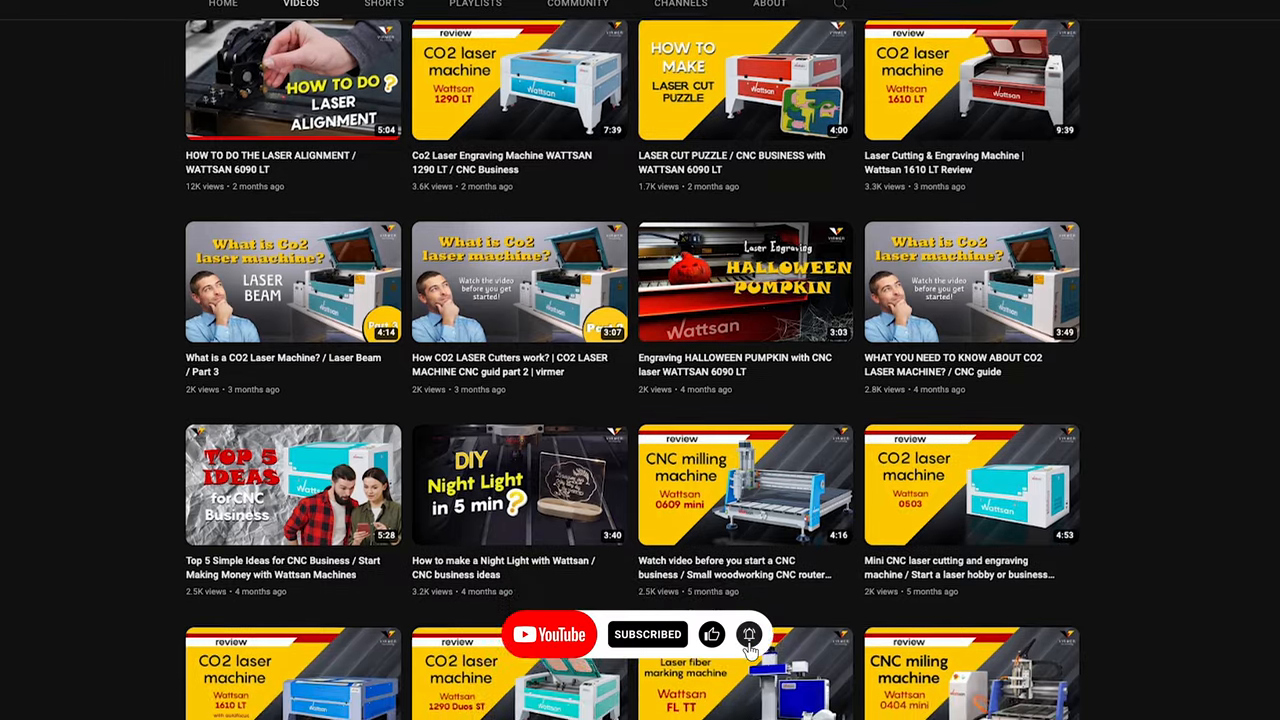
scroll(down, 3)
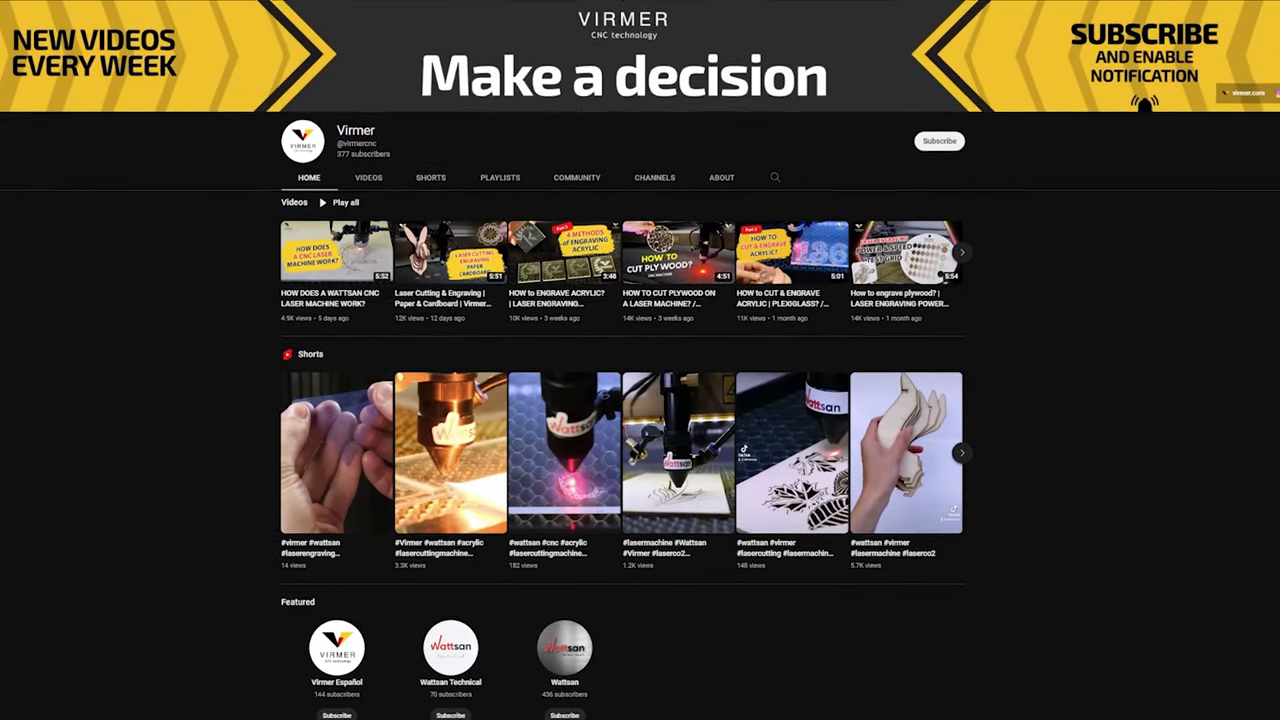
Switch the Virmer channel to its Videos tab and scroll down through the older uploads
click(368, 177)
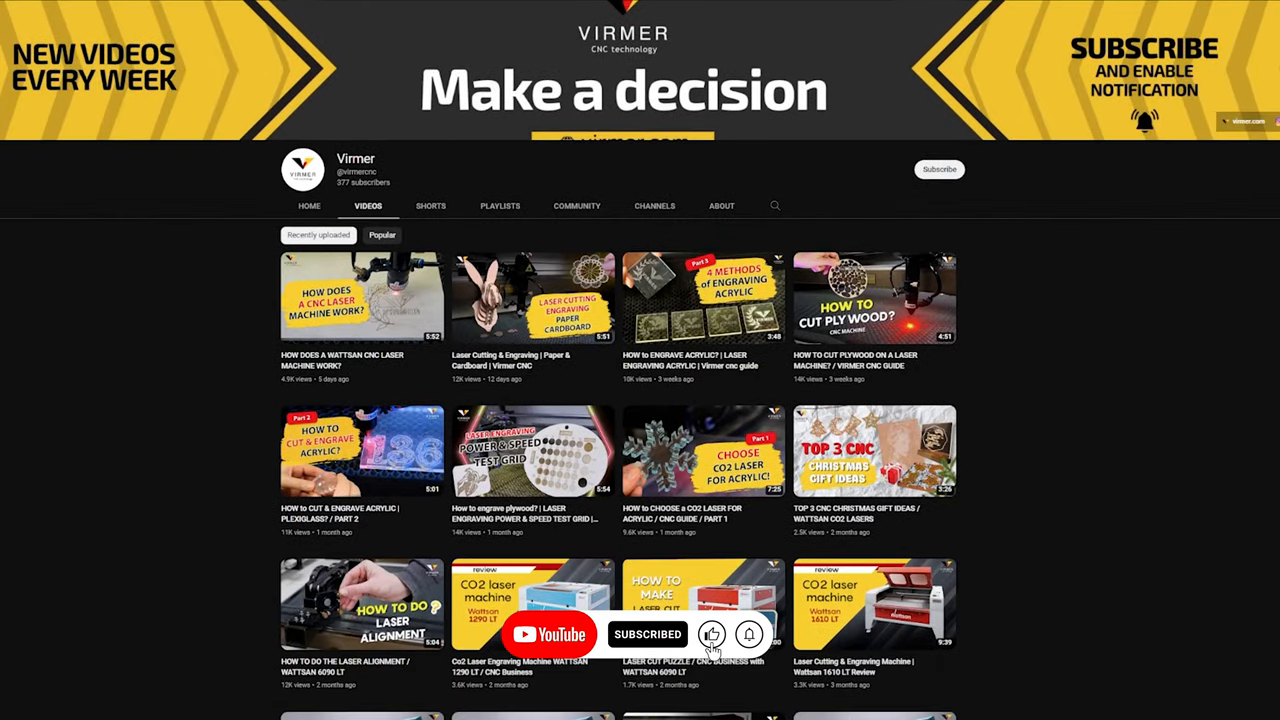
scroll(down, 3)
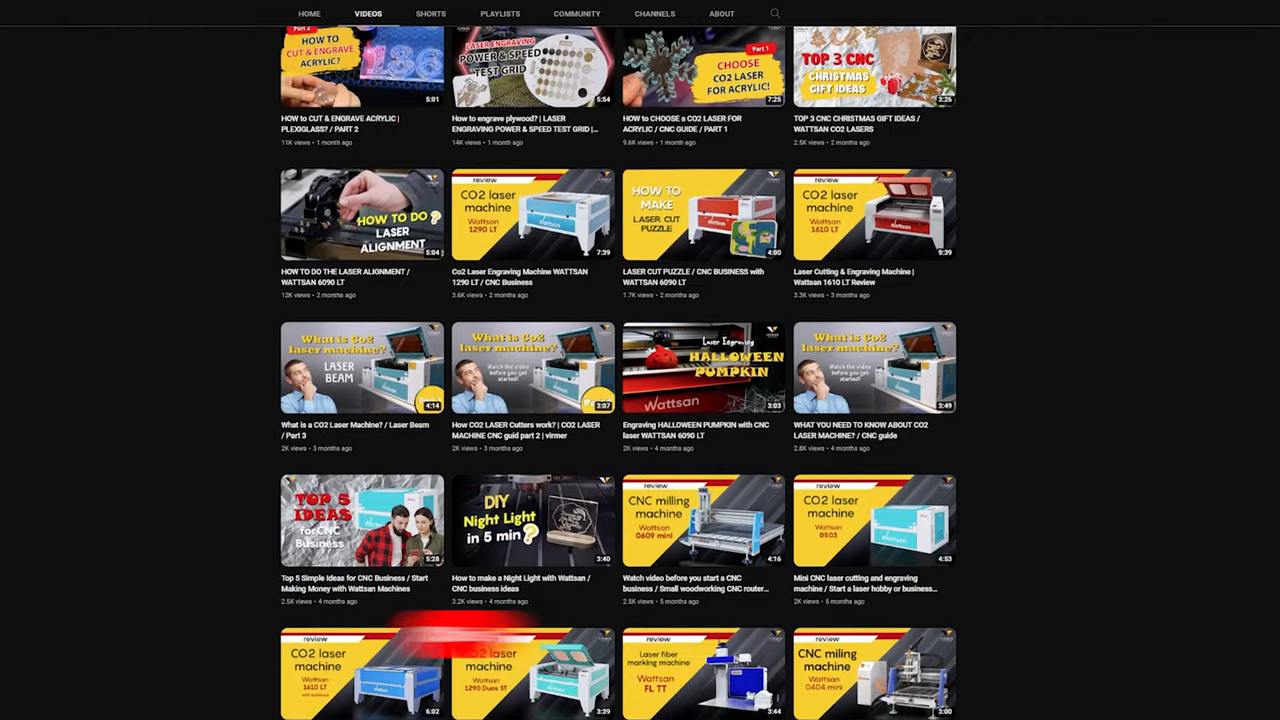